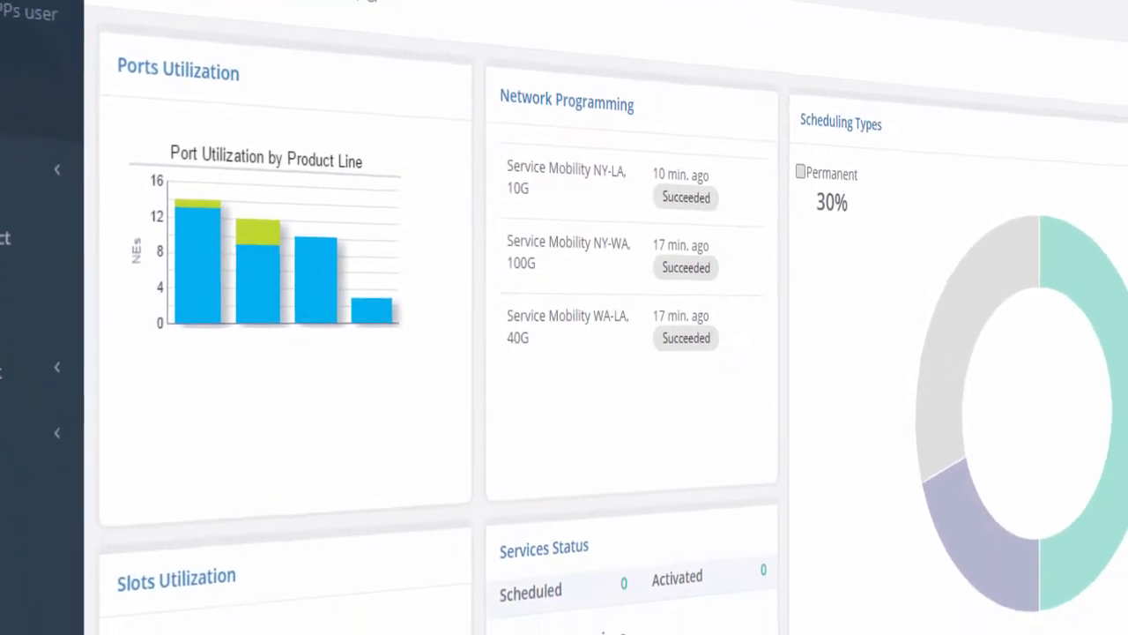
Leave the LightApps dashboard and start a new LightTime scheduled service form
{"action": "scroll", "scroll_direction": "down", "scroll_amount": 3}
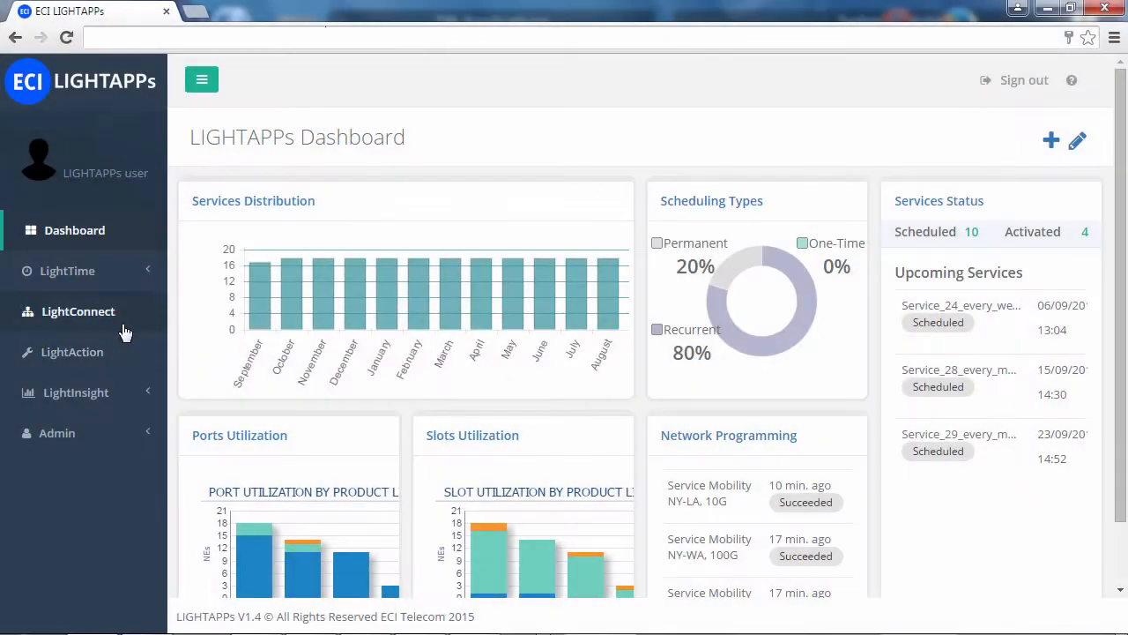
{"action": "left_click", "coordinate": [81, 310]}
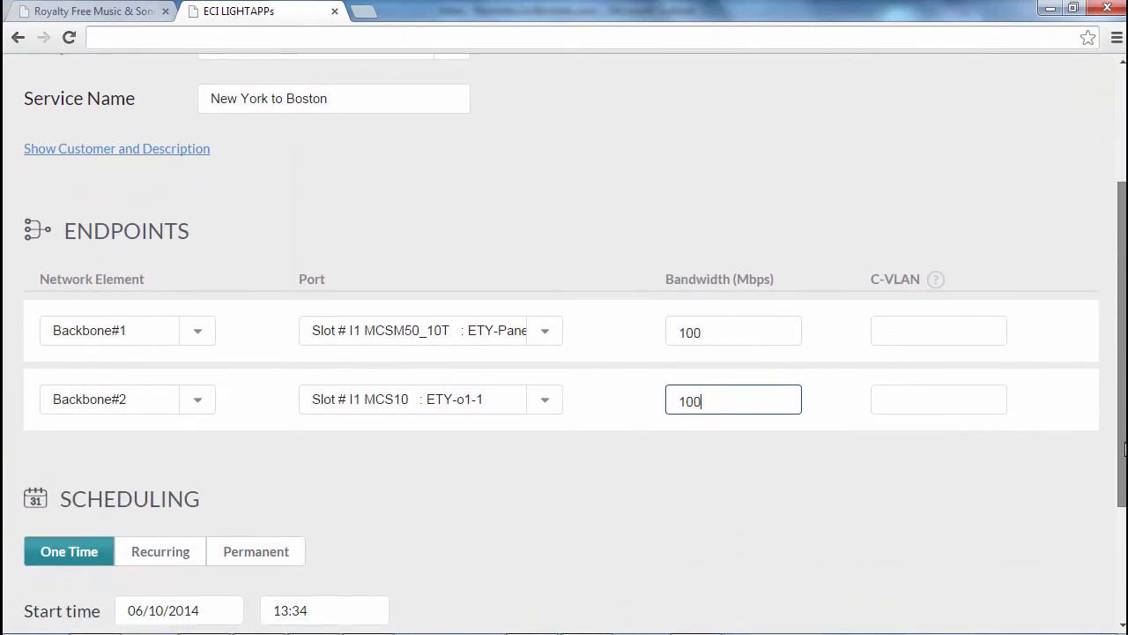
Make the New York to Boston 100 Mbps service a recurring every-day schedule
{"action": "left_click", "coordinate": [160, 550]}
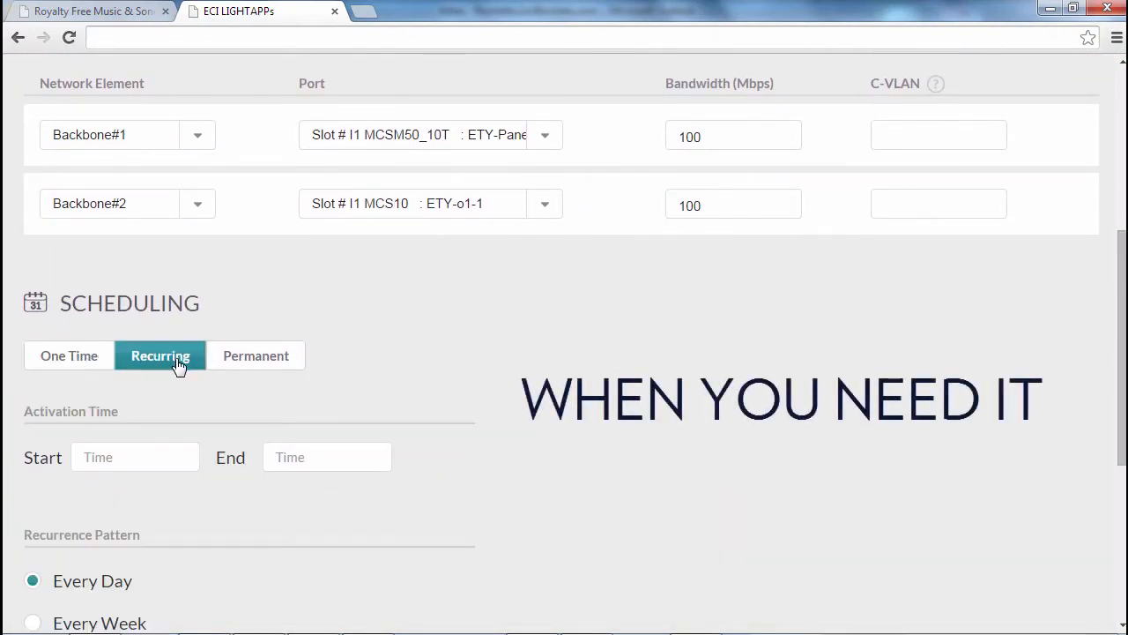
{"action": "scroll", "scroll_direction": "down", "scroll_amount": 3}
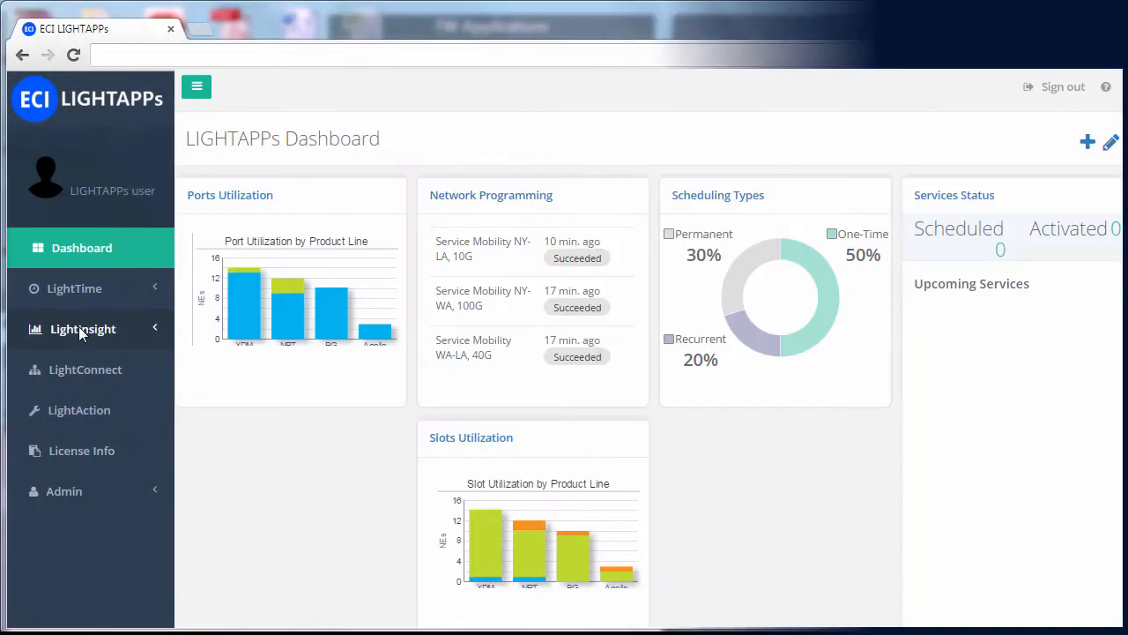
Start a new Network Analytics report from Net. Inventory with Product Line and NE Type columns
{"action": "left_click", "coordinate": [82, 330]}
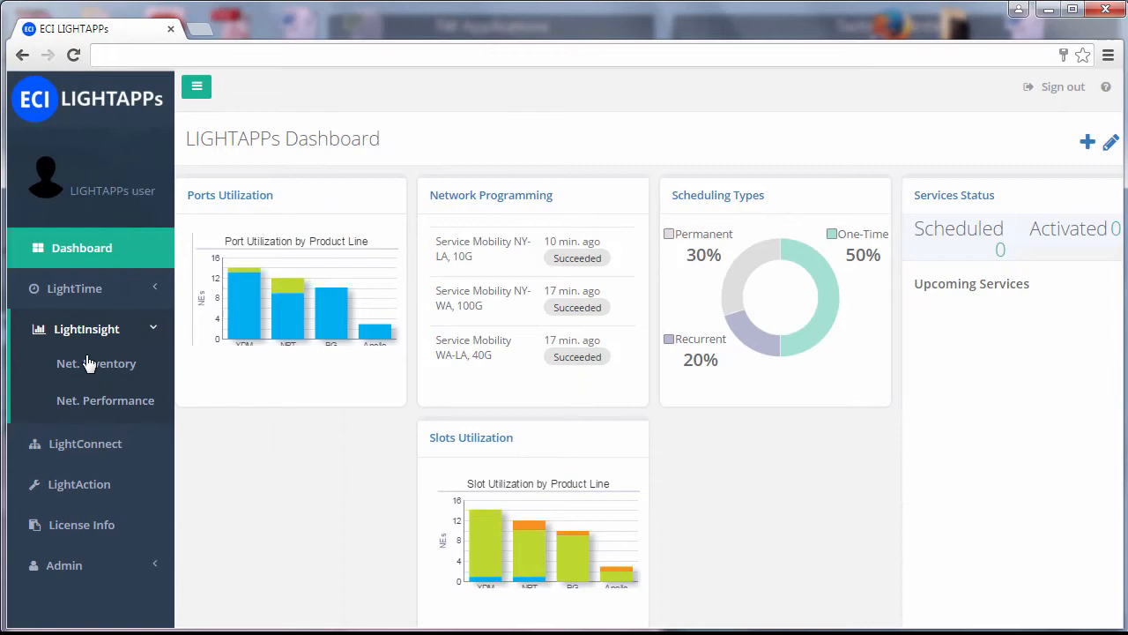
{"action": "left_click", "coordinate": [95, 364]}
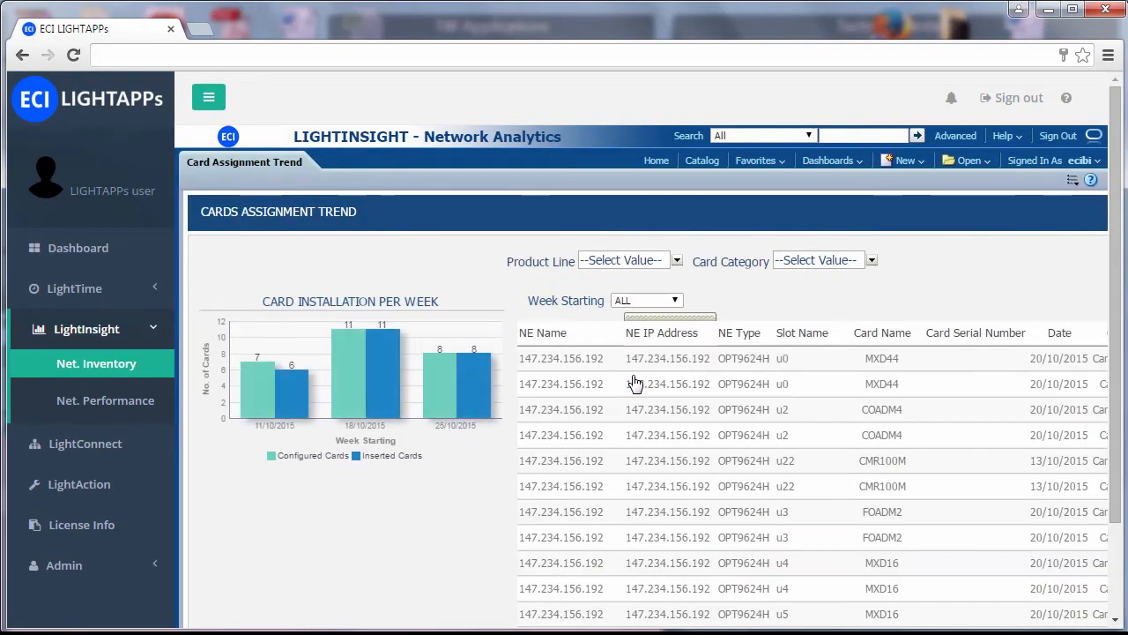
{"action": "mouse_move", "coordinate": [775, 250]}
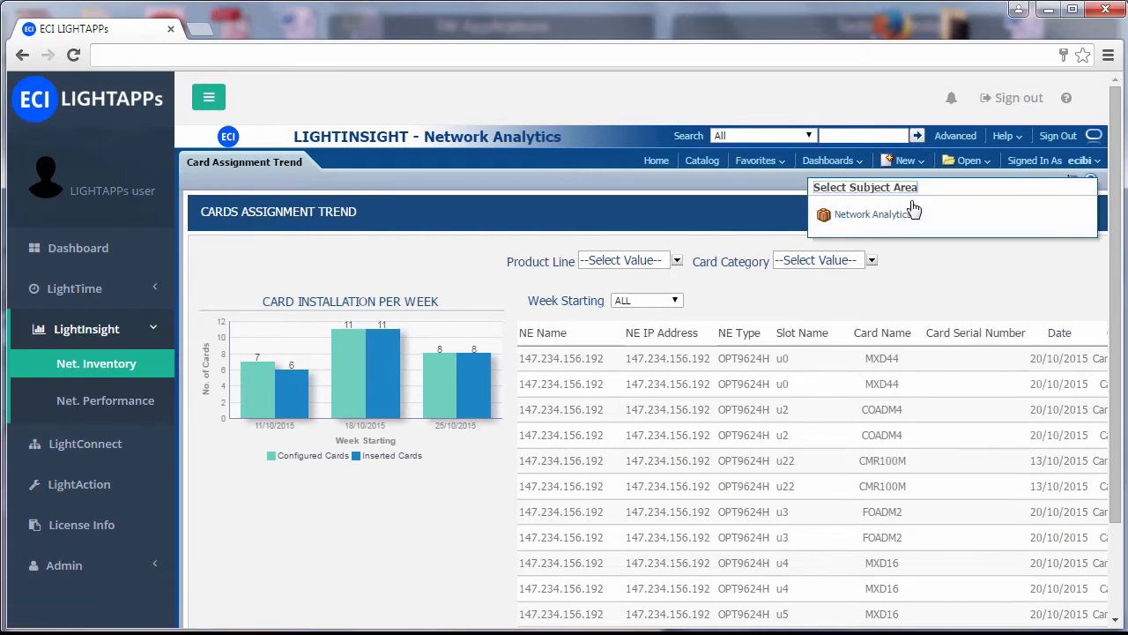
{"action": "left_click", "coordinate": [872, 215]}
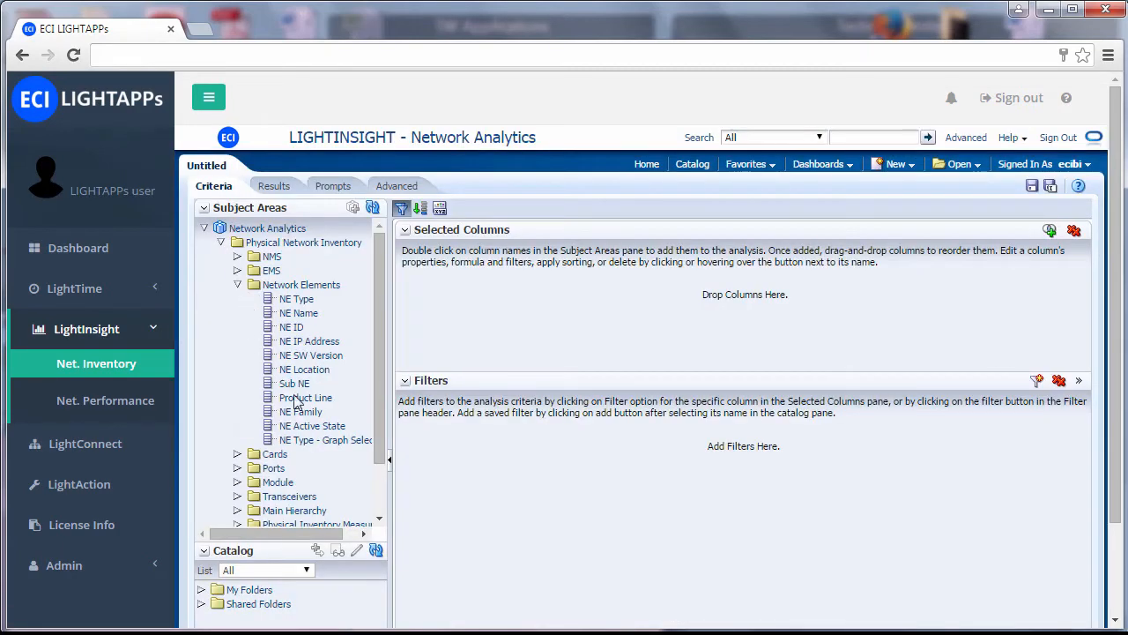
{"action": "double_click", "coordinate": [307, 397]}
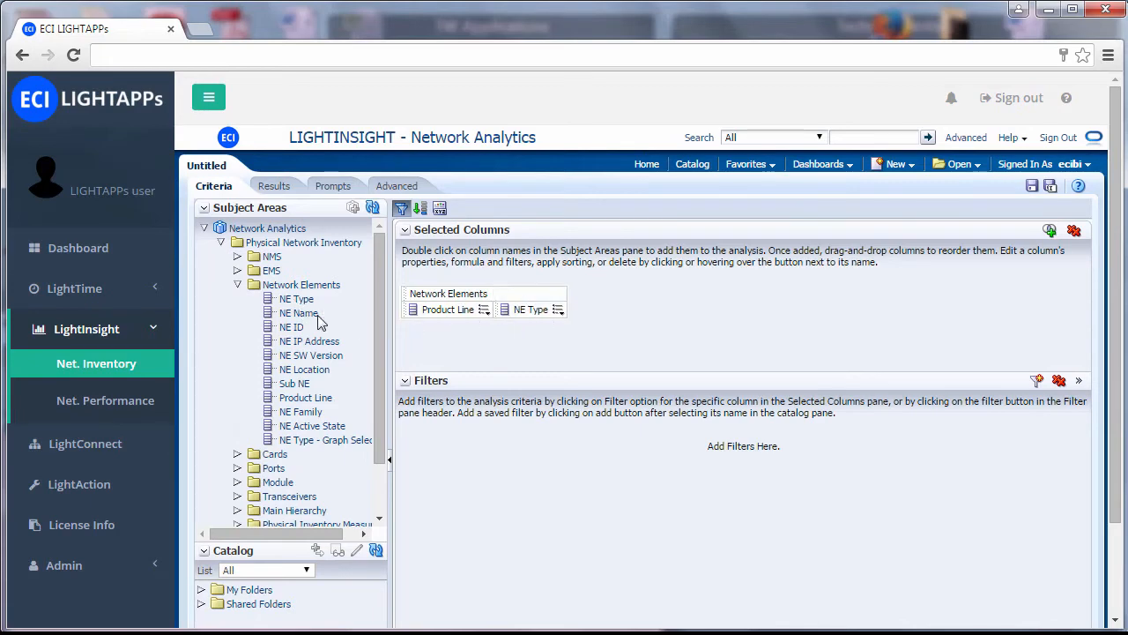
{"action": "left_click", "coordinate": [271, 187]}
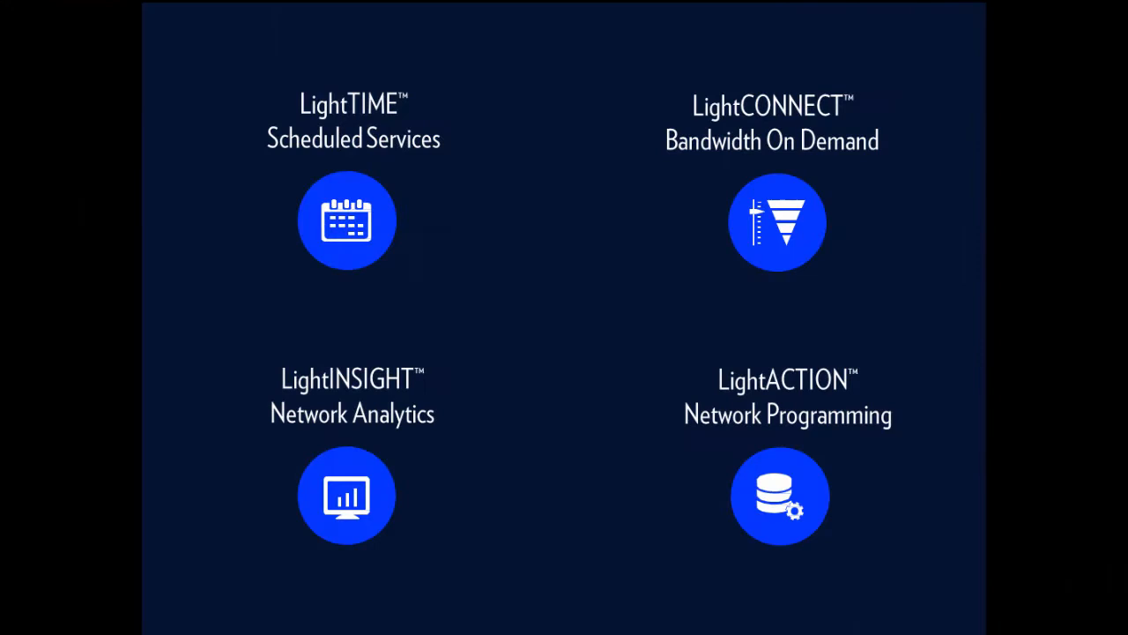
{"action": "mouse_move", "coordinate": [779, 495]}
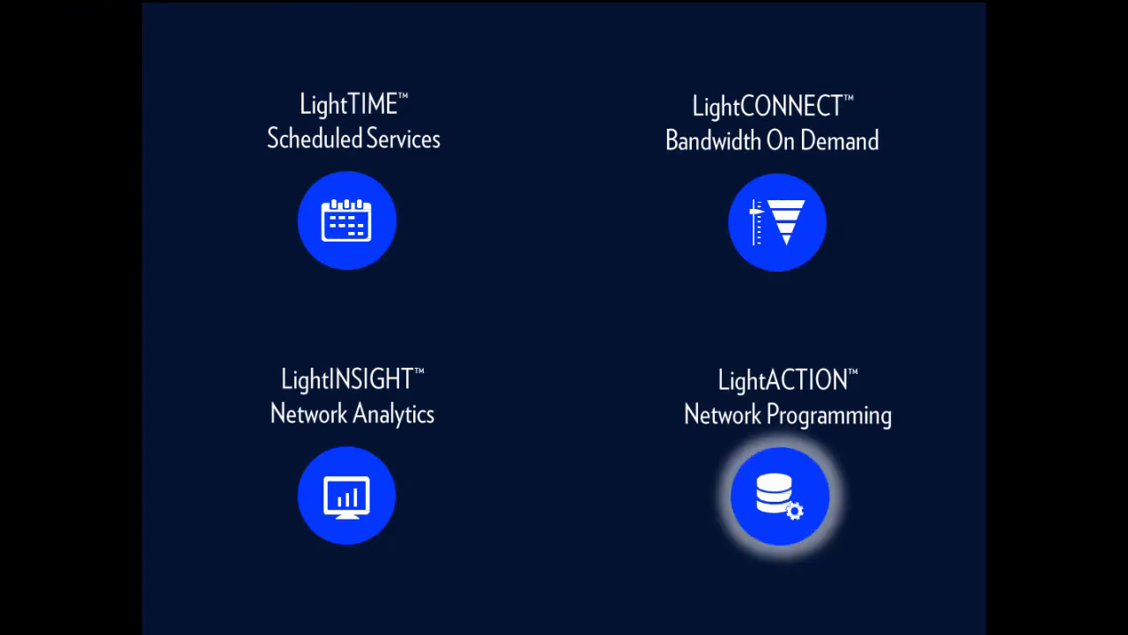
Showcase the LightACTION Network Programming workflow with its event and step diagram
{"action": "left_click", "coordinate": [779, 495]}
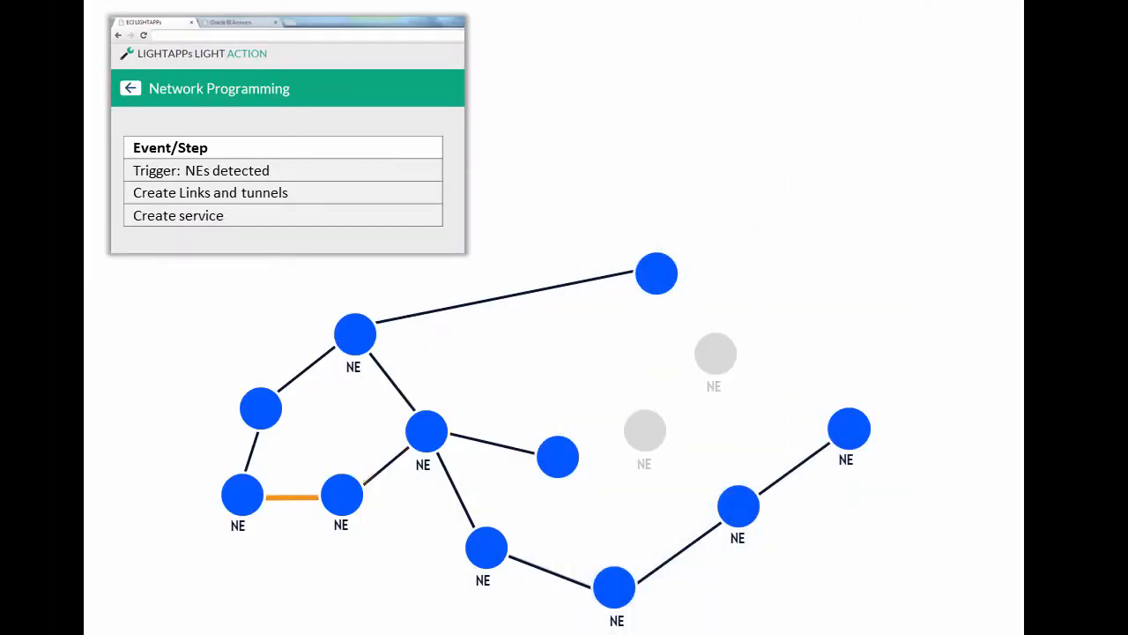